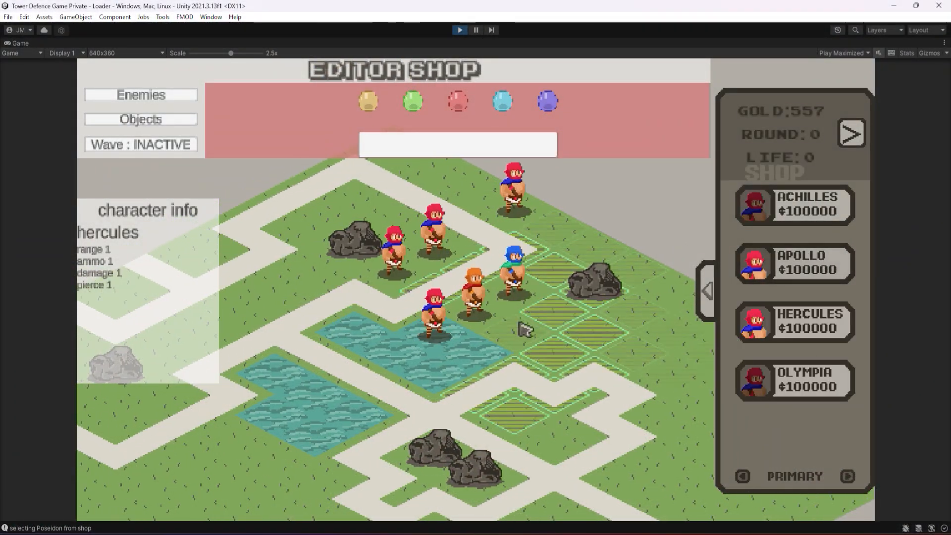
Apply the Bleed preset to element 9, replacing Pierce with Dot, Conductive, Duration, Frequency
{"action": "left_click", "coordinate": [430, 225]}
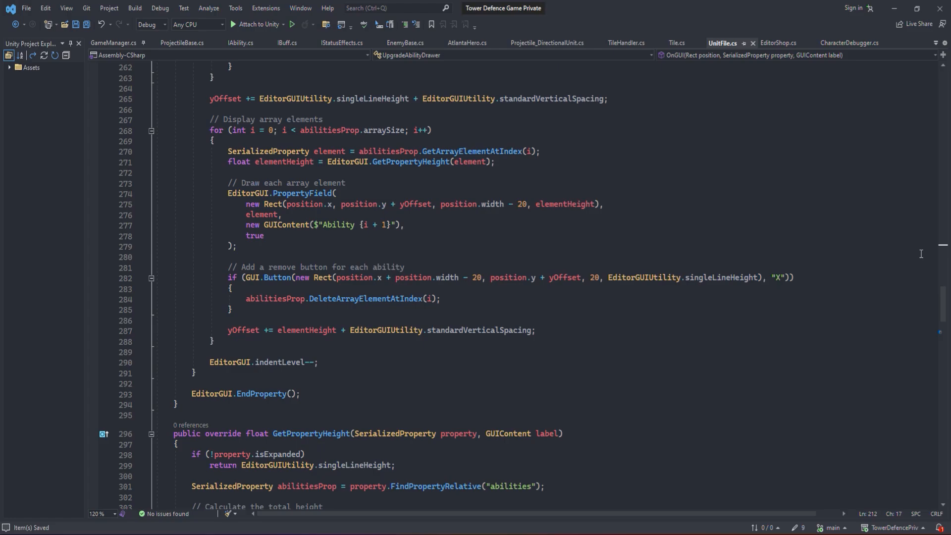
{"action": "scroll", "scroll_direction": "down", "scroll_amount": 3}
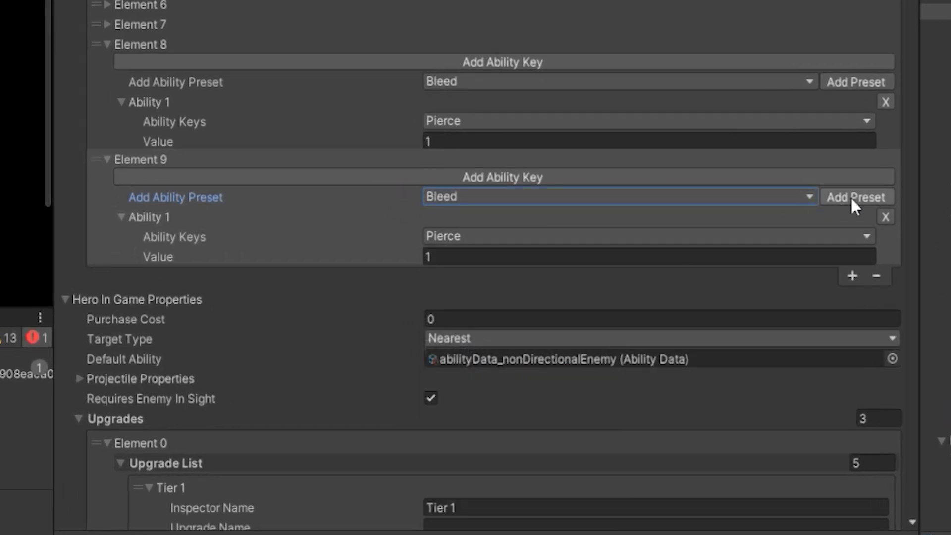
{"action": "left_click", "coordinate": [856, 196]}
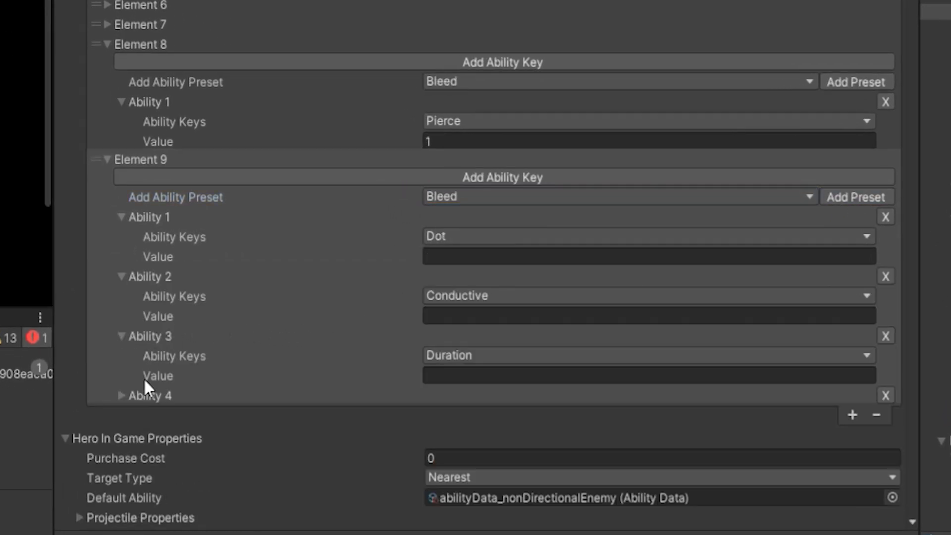
{"action": "left_click", "coordinate": [121, 395]}
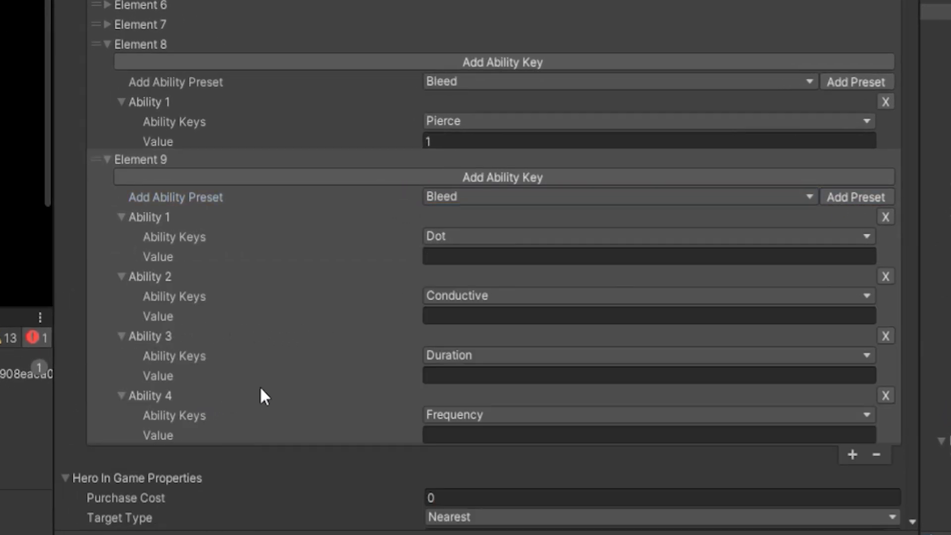
{"action": "mouse_move", "coordinate": [462, 236]}
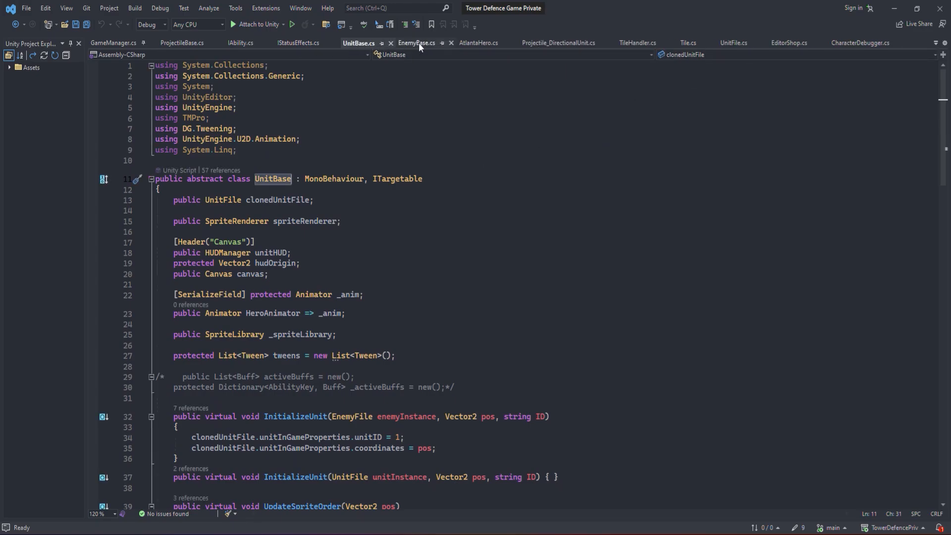
Look over the EnemyBase and AtlantaHero scripts' refactored targeting code
{"action": "left_click", "coordinate": [415, 42]}
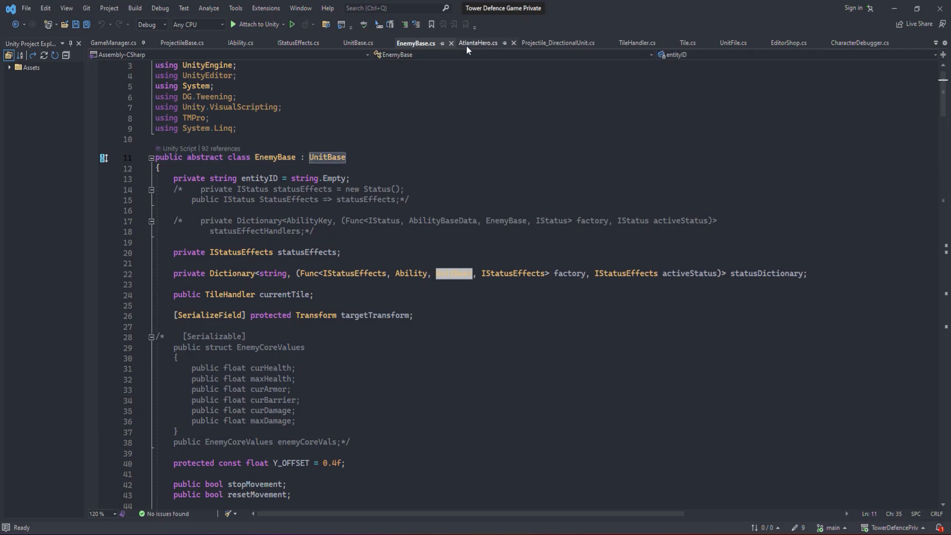
{"action": "left_click", "coordinate": [479, 43]}
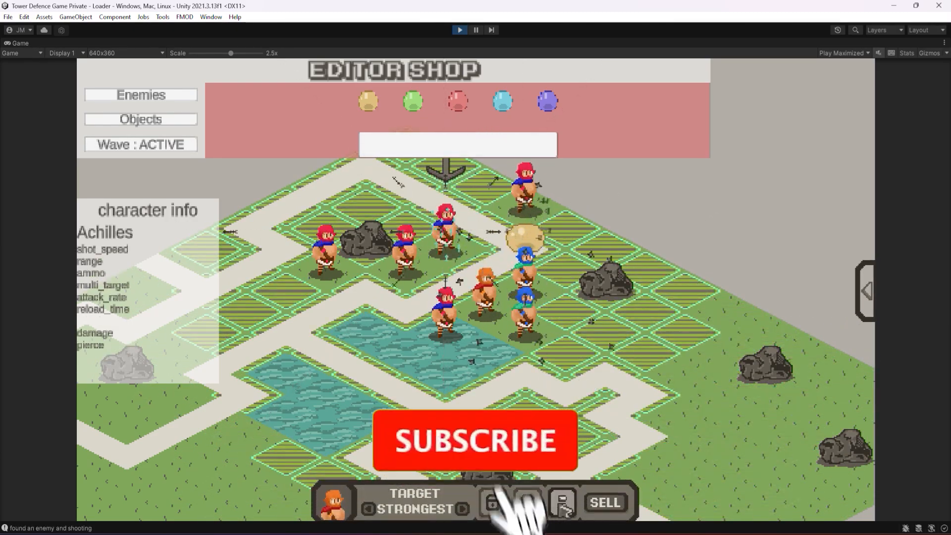
Select Apollo in the running wave to show his bounce, damage type and secondary shot
{"action": "left_click", "coordinate": [474, 440]}
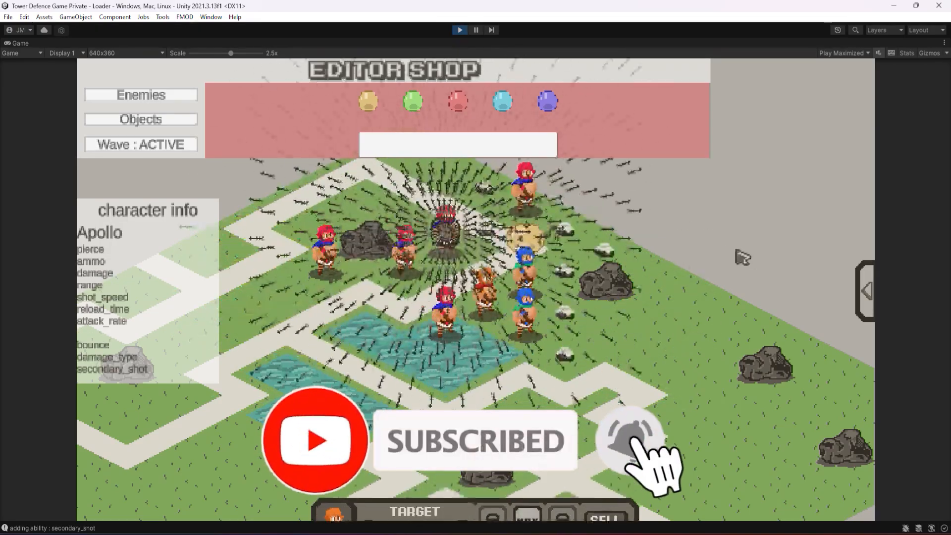